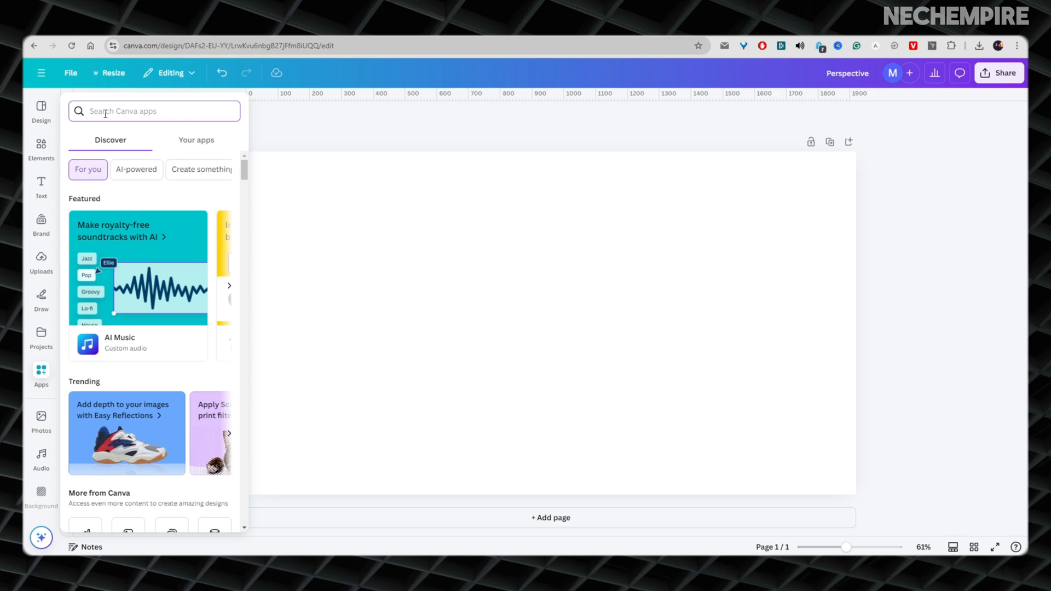
Search Canva's apps for 'transform' to find the Transform Image app.
text(trans)
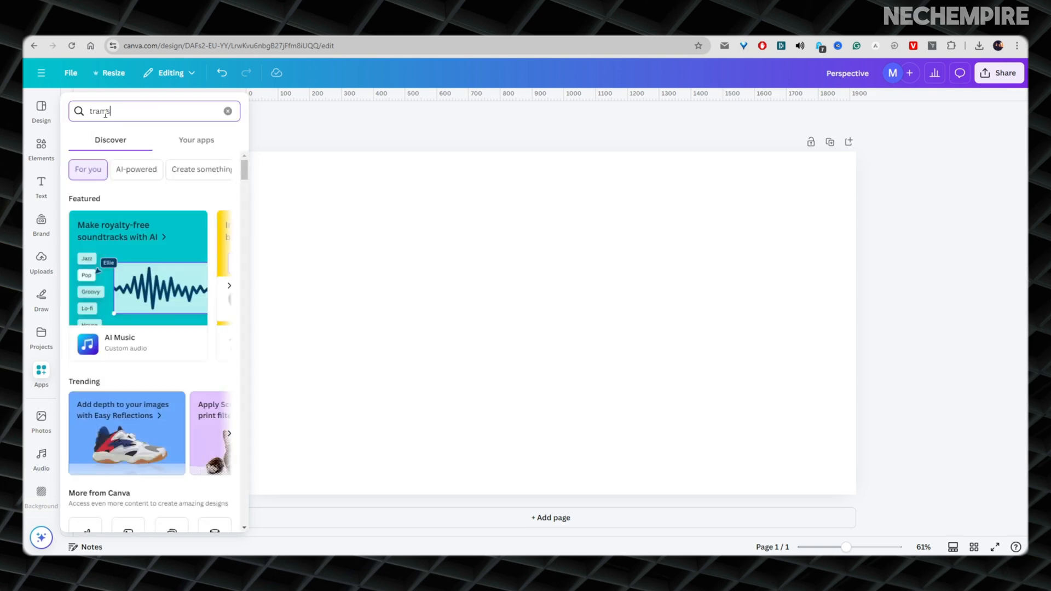
key(Backspace)
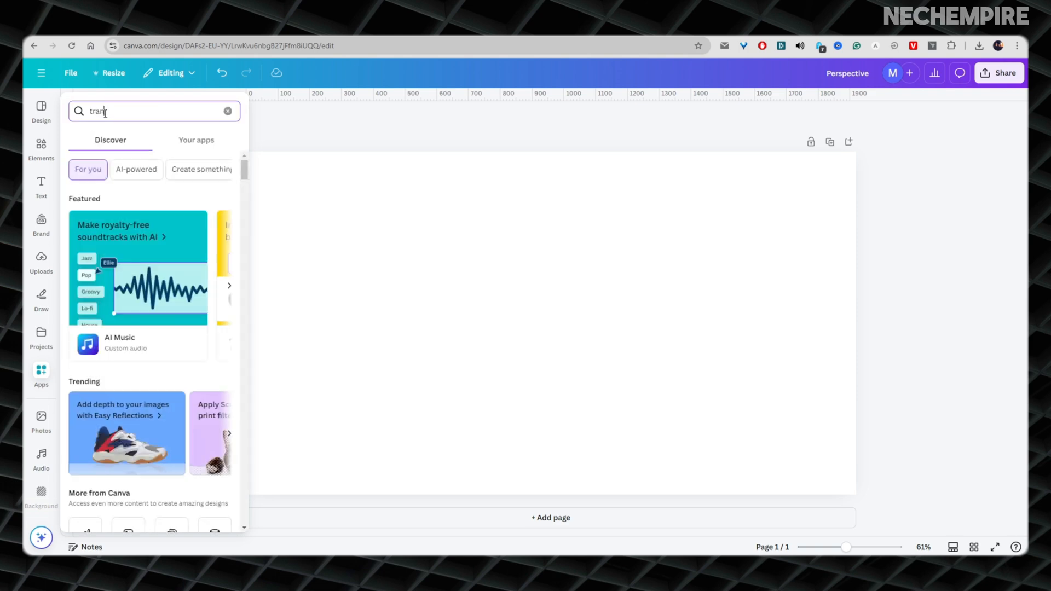
text(sform)
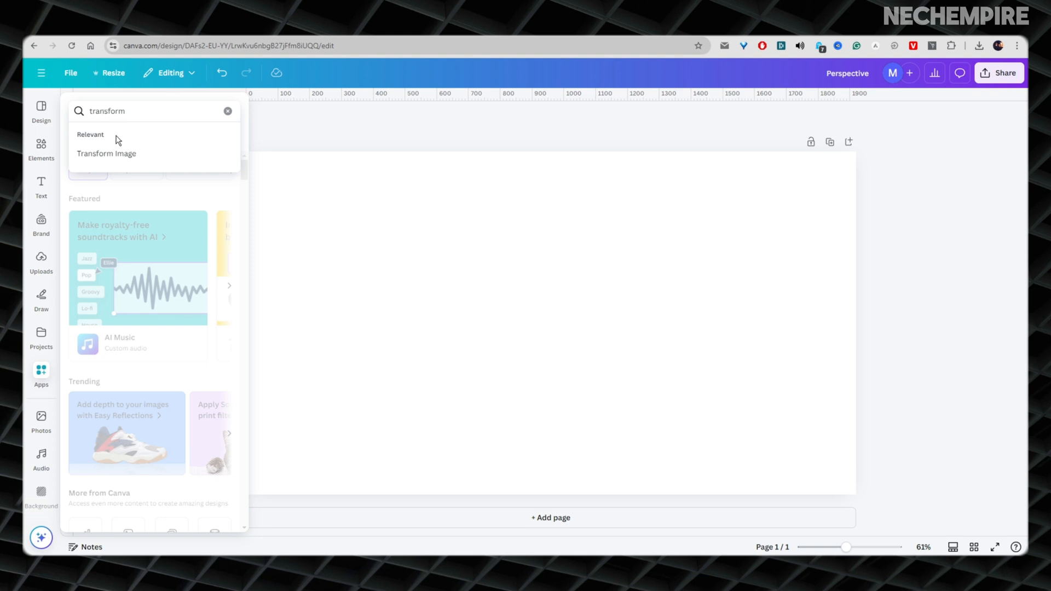
click(107, 153)
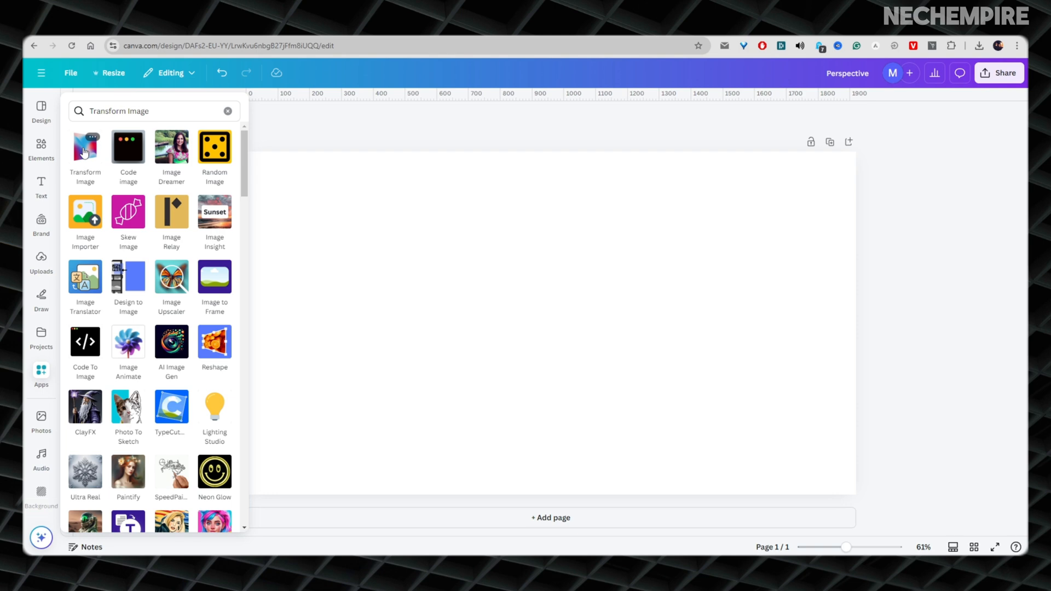
Launch the Transform Image app in the design from its details page.
click(85, 146)
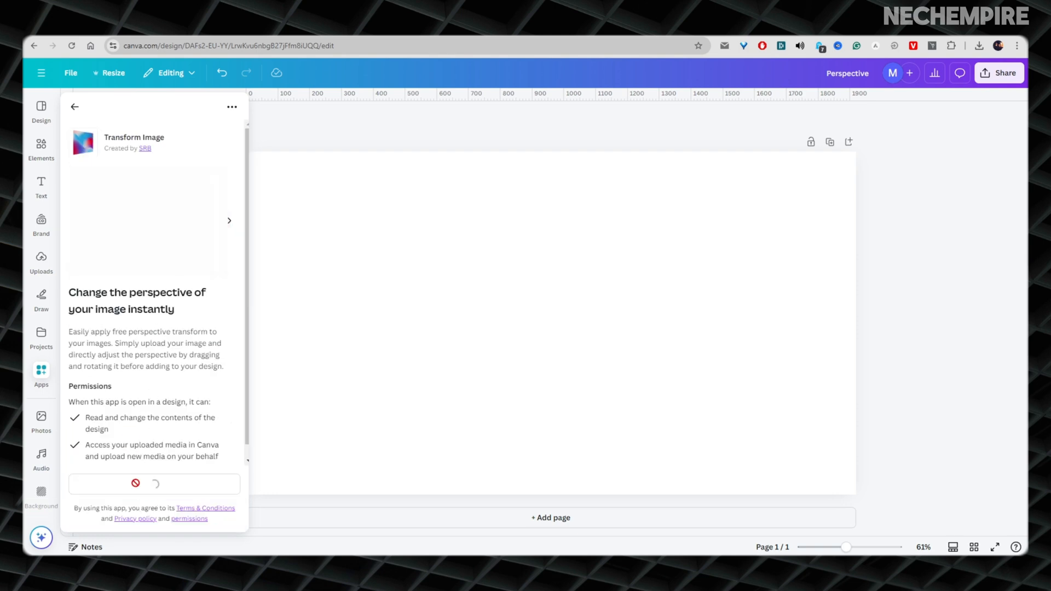
click(74, 106)
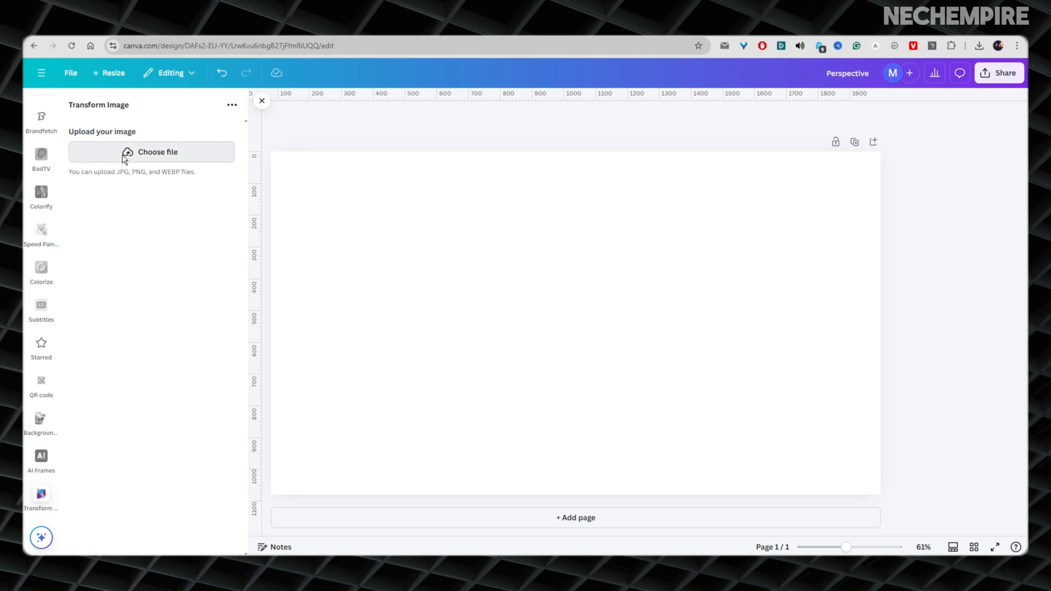
Choose an office photo JPG from Downloads to upload into Transform Image.
click(152, 151)
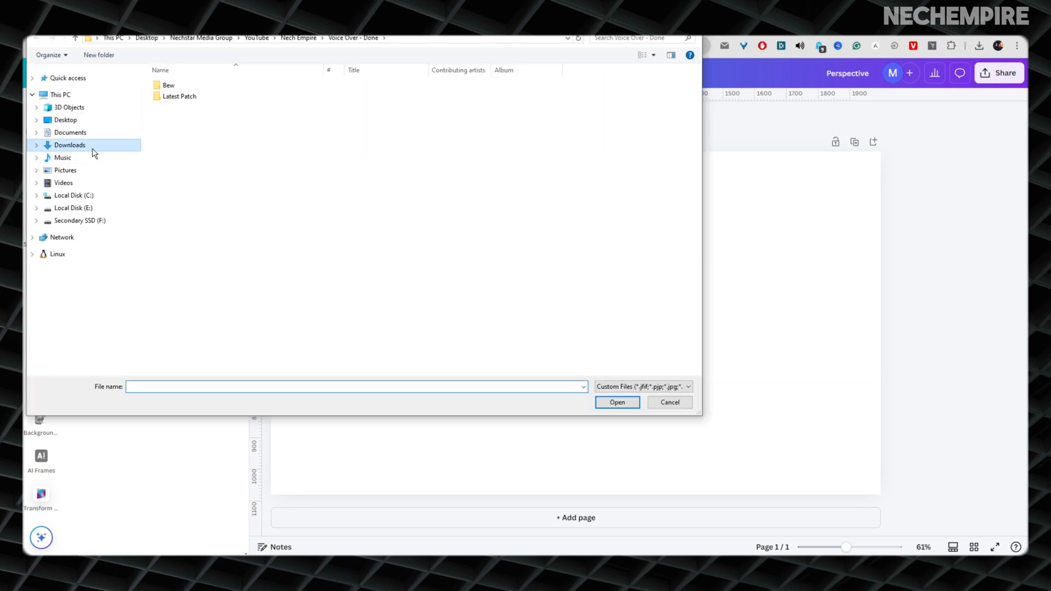
click(616, 403)
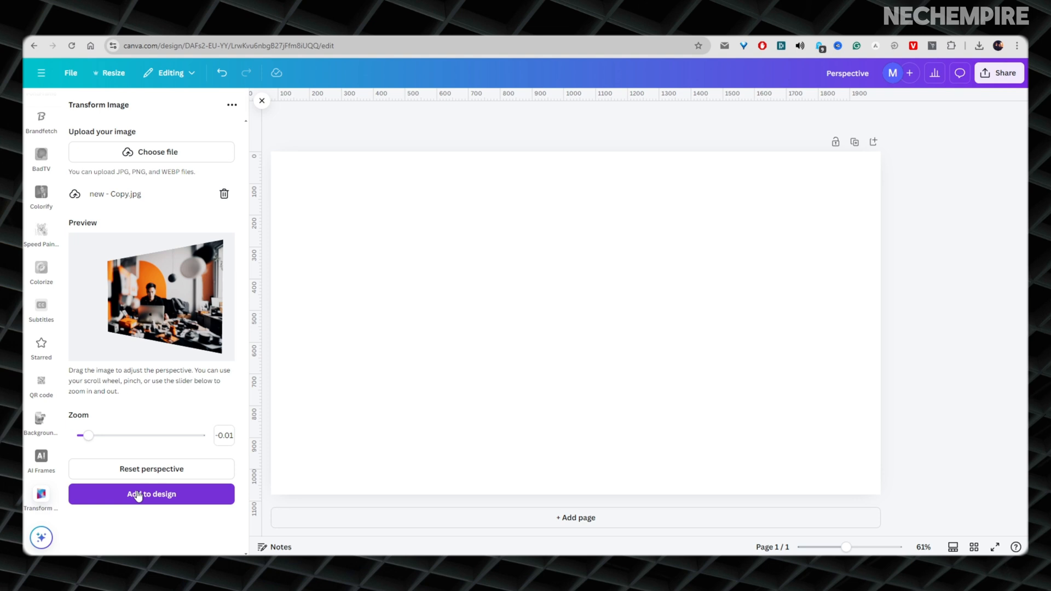
Add the skewed photo to the page and flip it horizontally.
click(151, 494)
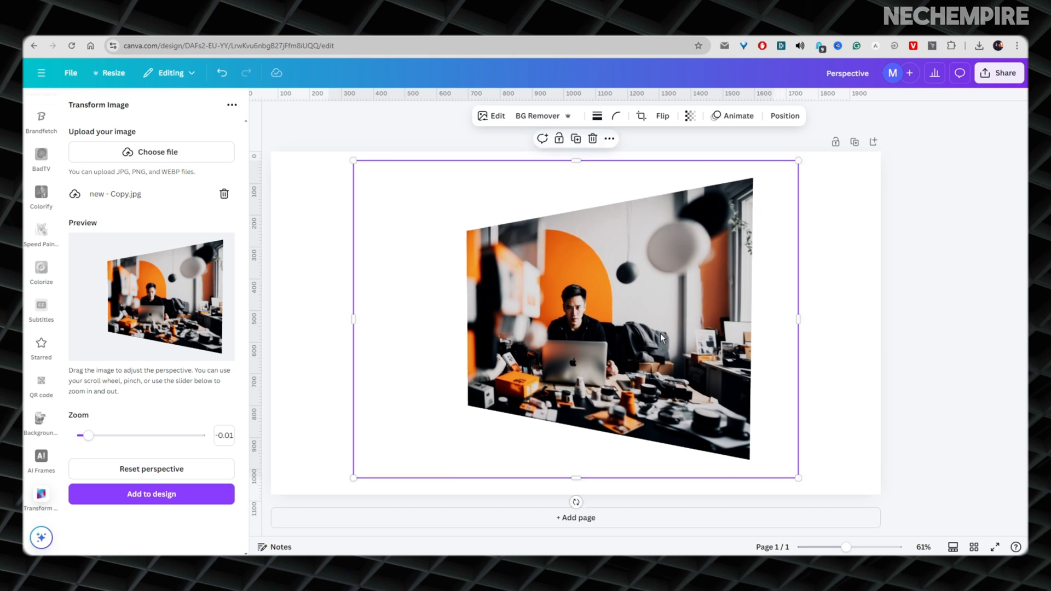
click(662, 116)
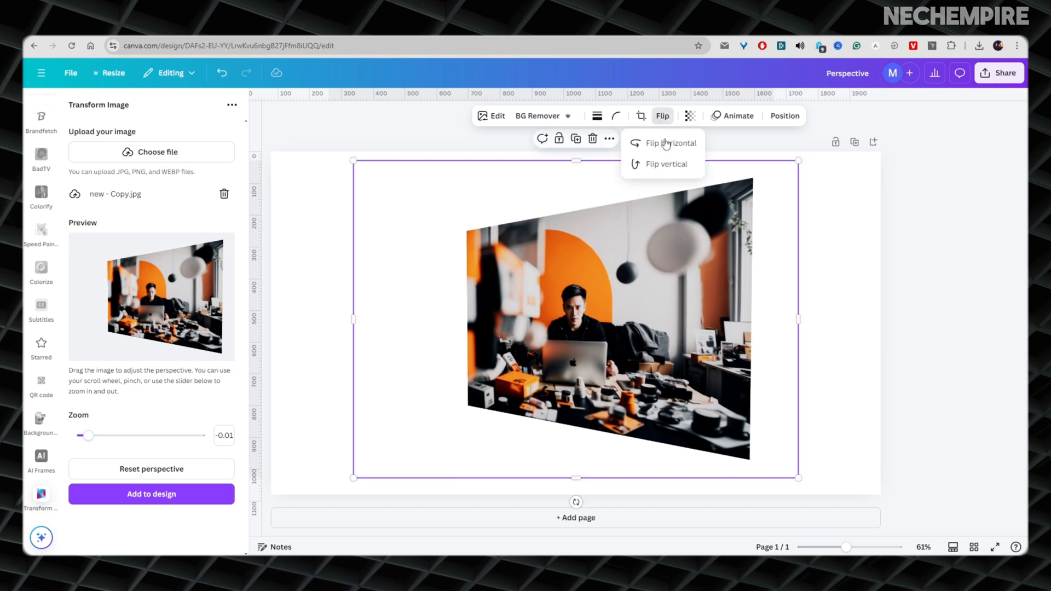
click(670, 143)
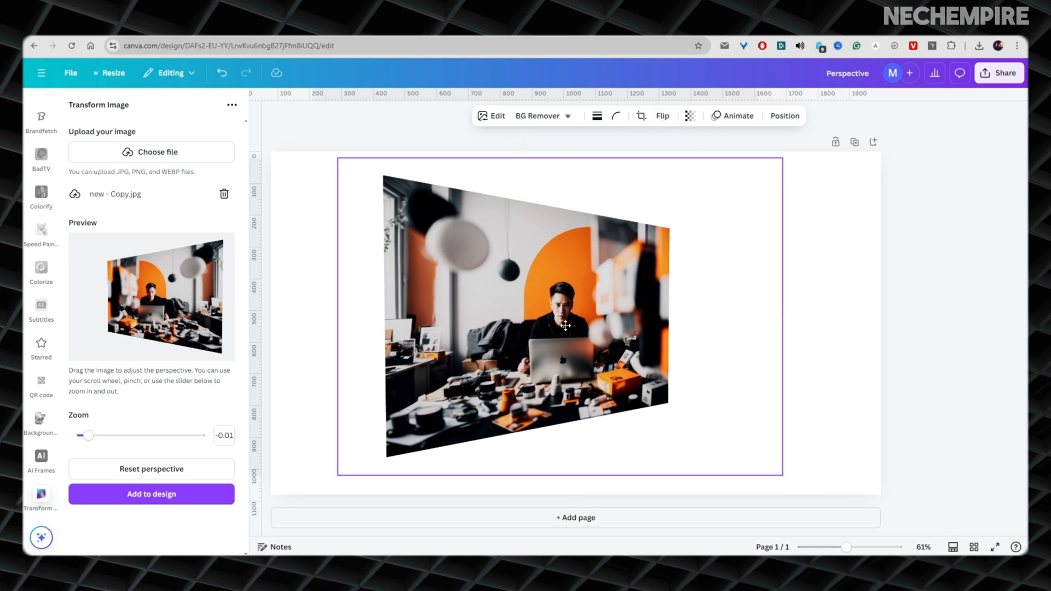